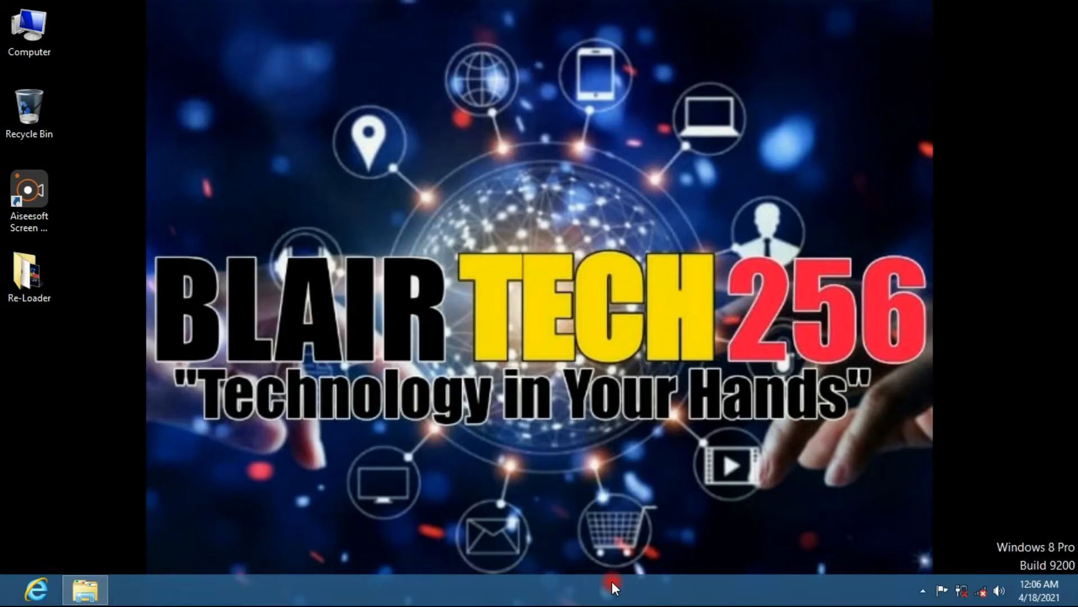
mouse_move(180, 548)
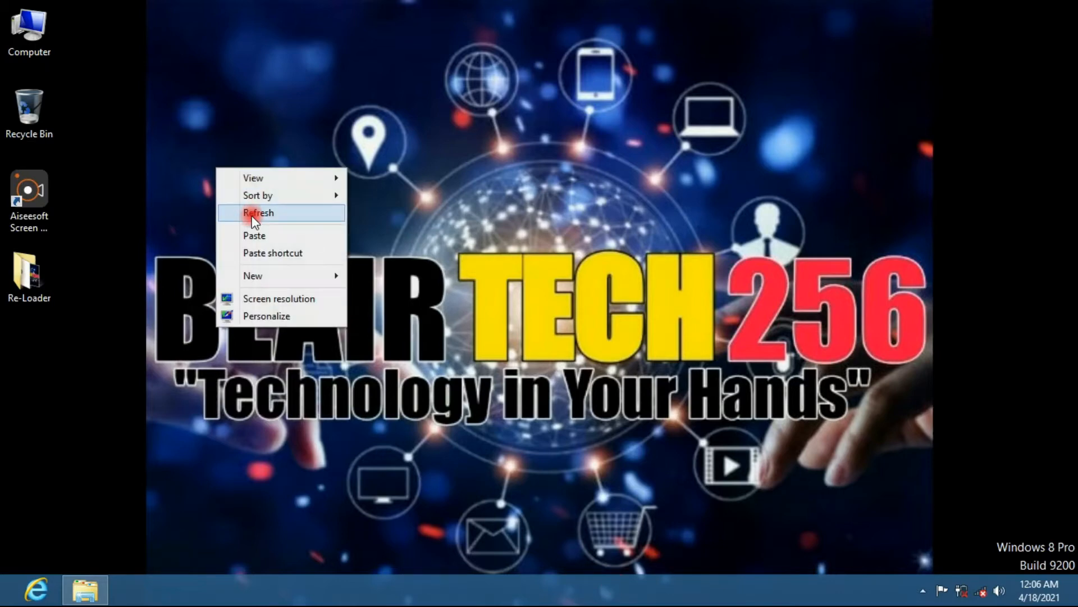
Refresh the desktop and bring up the Properties of the Computer shortcut
left_click(259, 212)
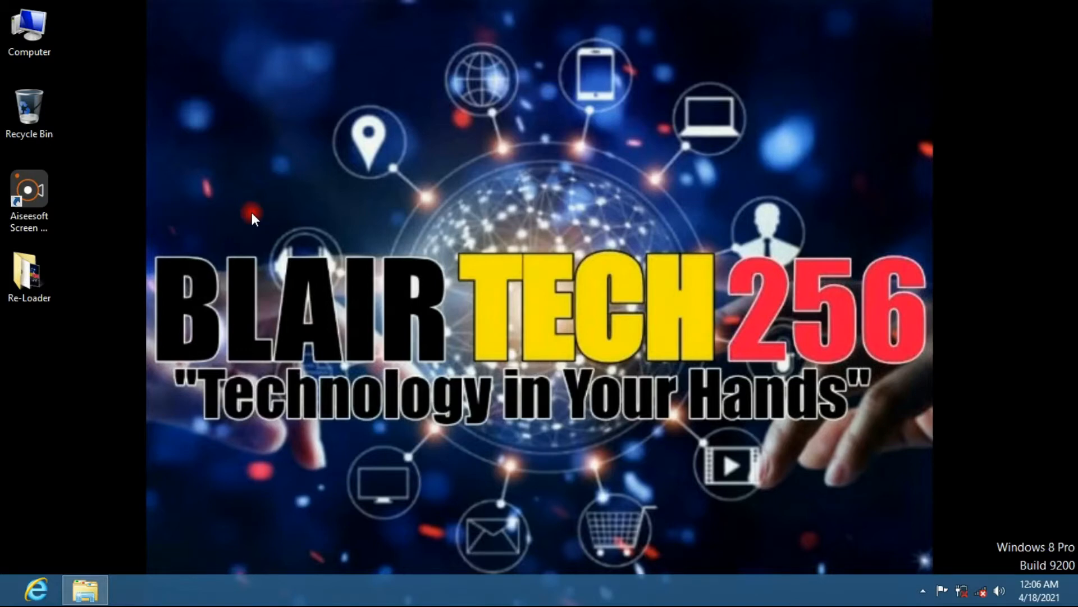
left_click(29, 31)
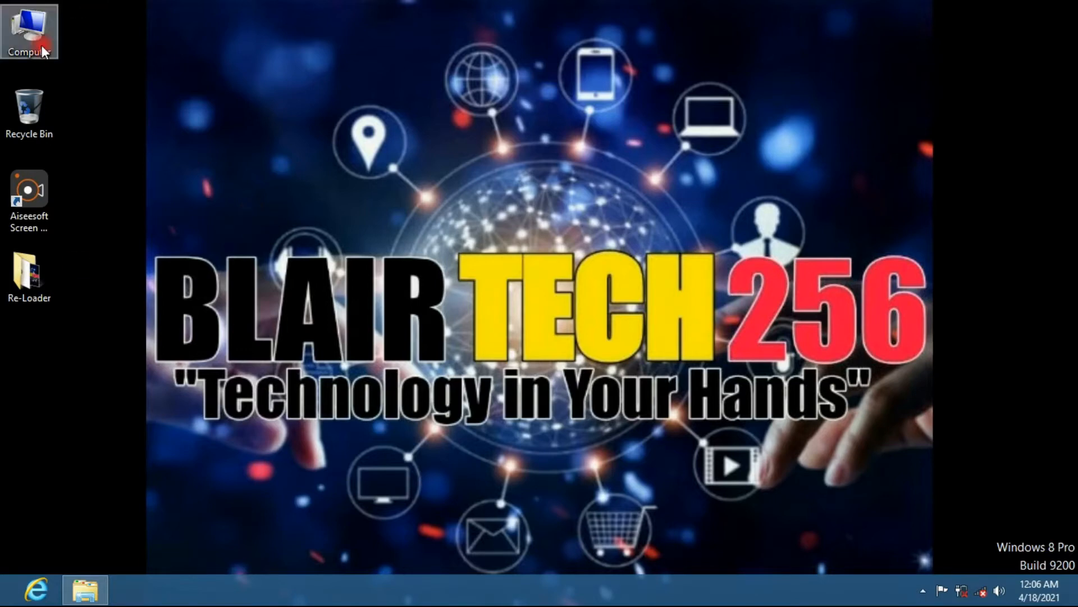
right_click(222, 213)
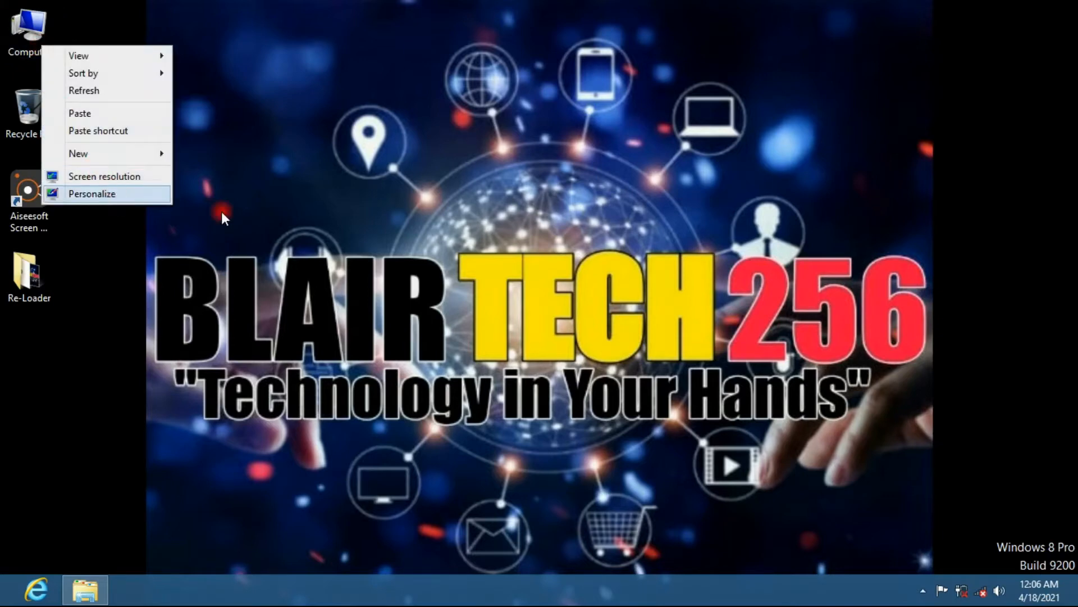
right_click(27, 27)
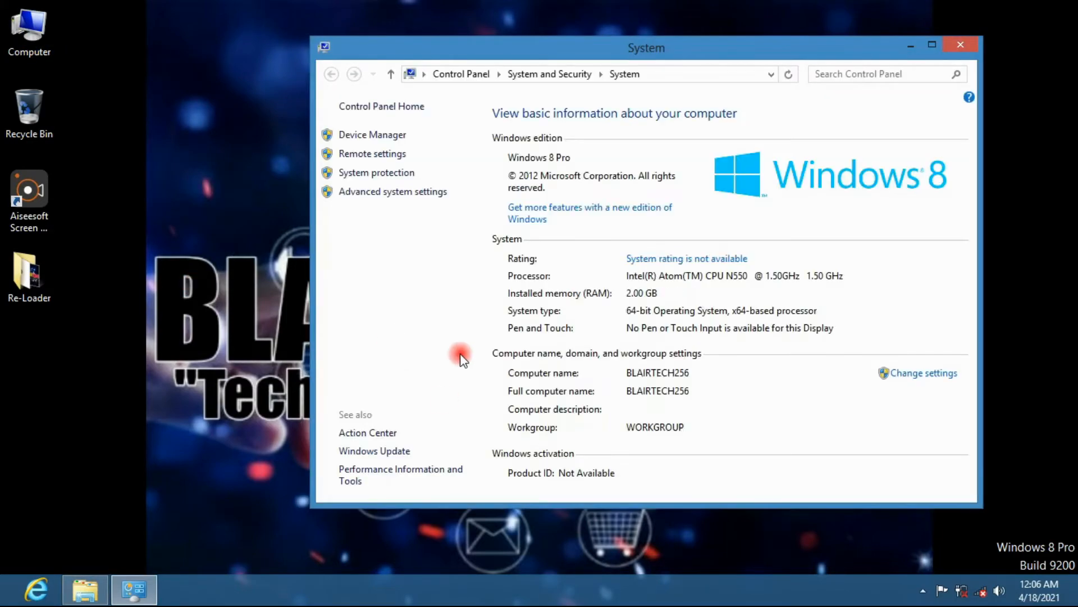
Check the System window shows Product ID Not Available, then minimize it
left_click_drag(645, 47, 443, 42)
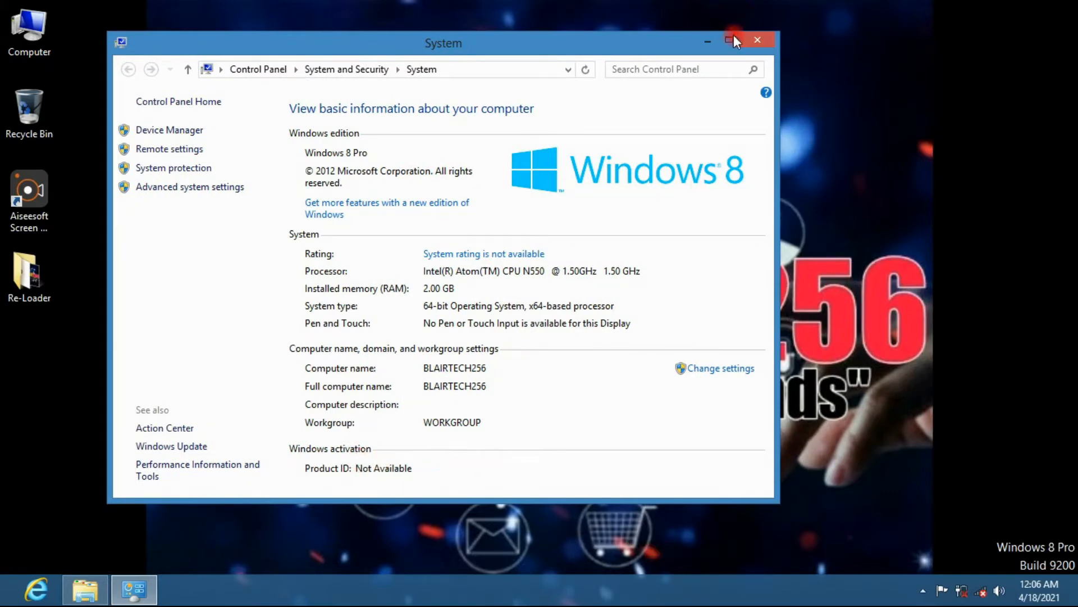
left_click(757, 41)
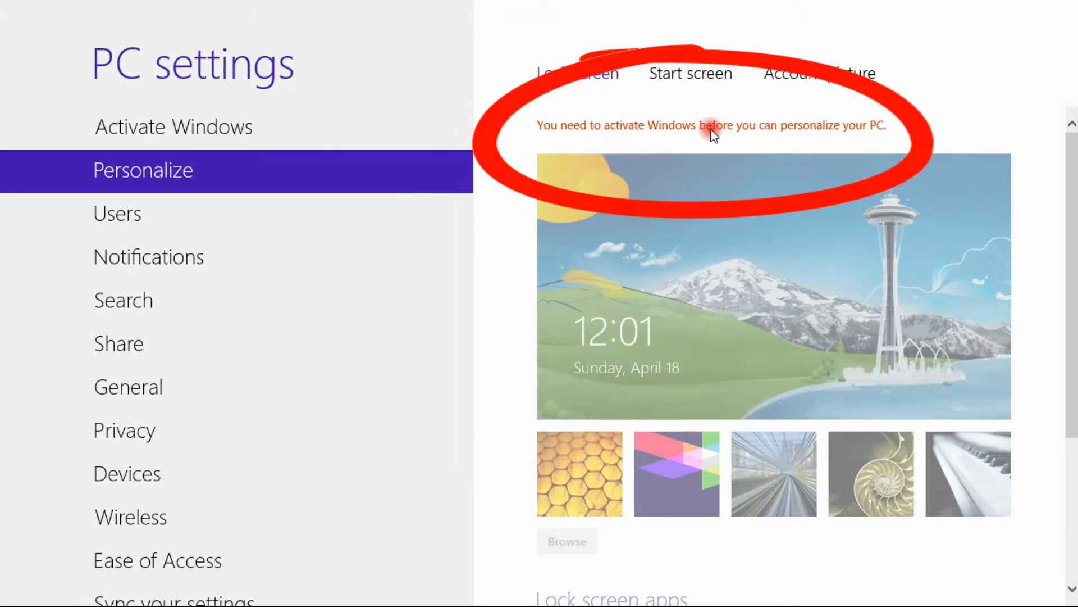
mouse_move(684, 141)
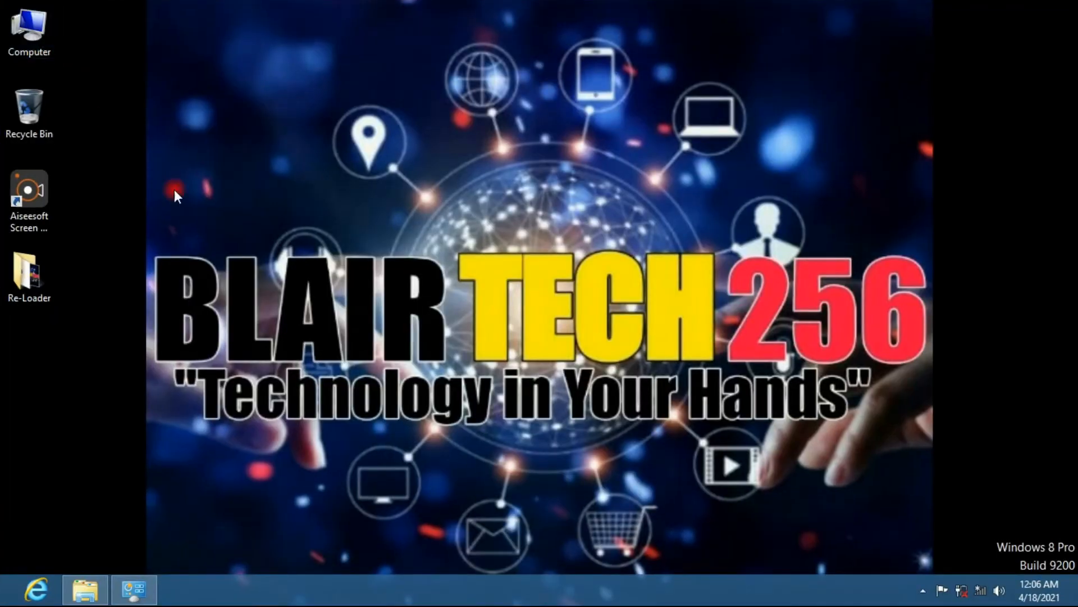
Run Re-LoaderByR@1n from the Re-Loader folder and minimize the Explorer window
right_click(175, 196)
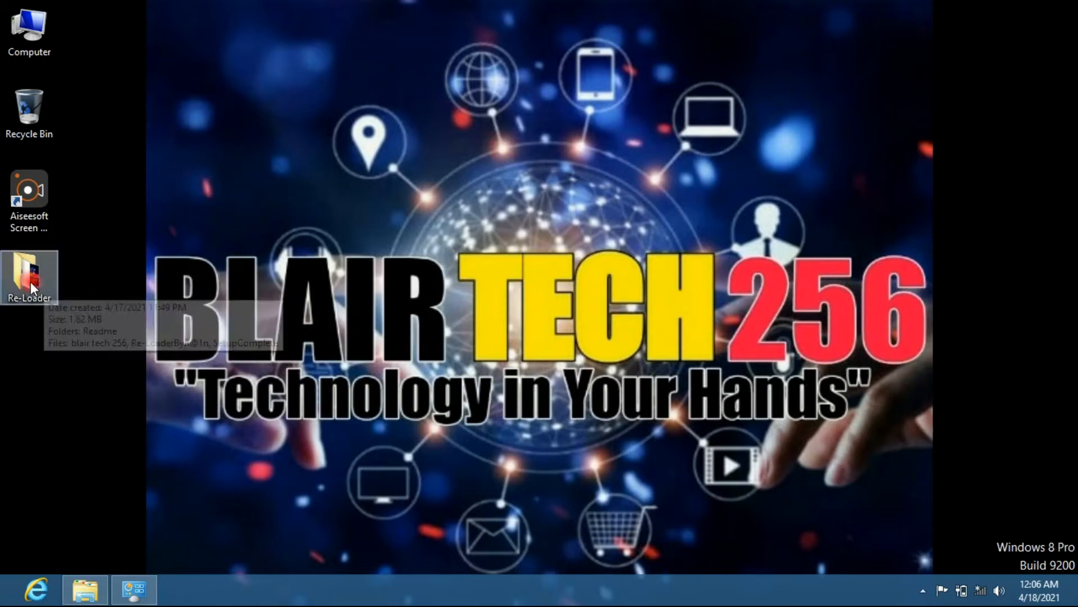
double_click(30, 278)
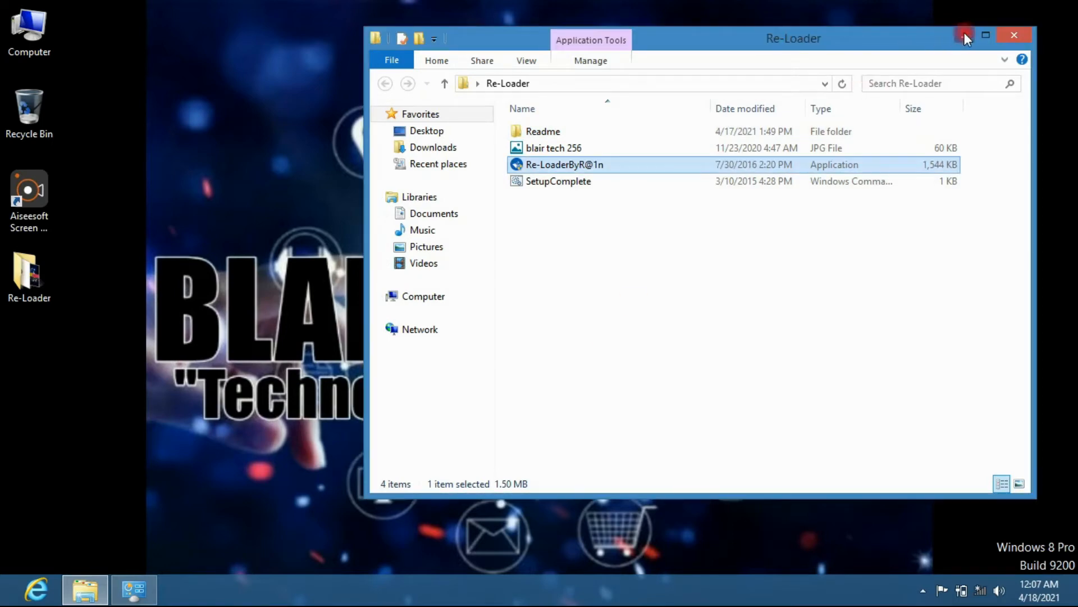
left_click(1013, 35)
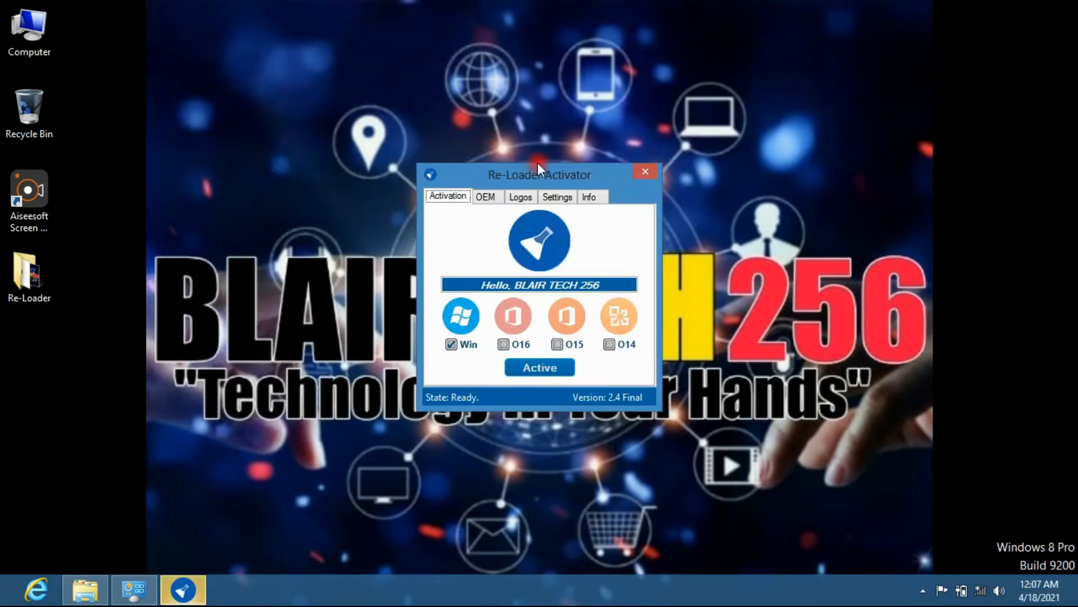
Start Windows activation with Active and wait for State: Completed!
left_click_drag(538, 176, 503, 151)
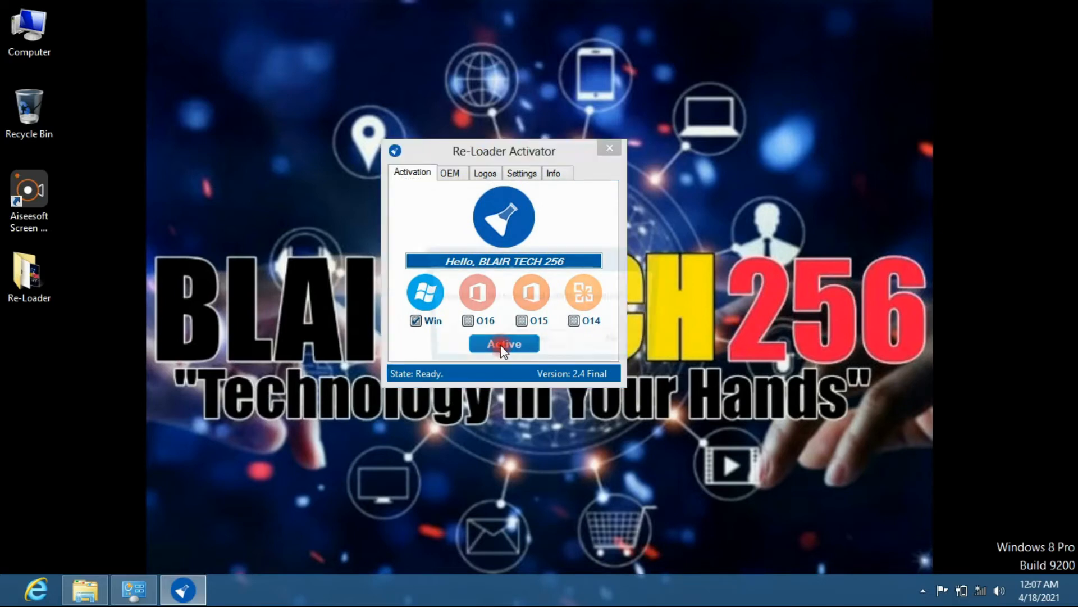
left_click(503, 344)
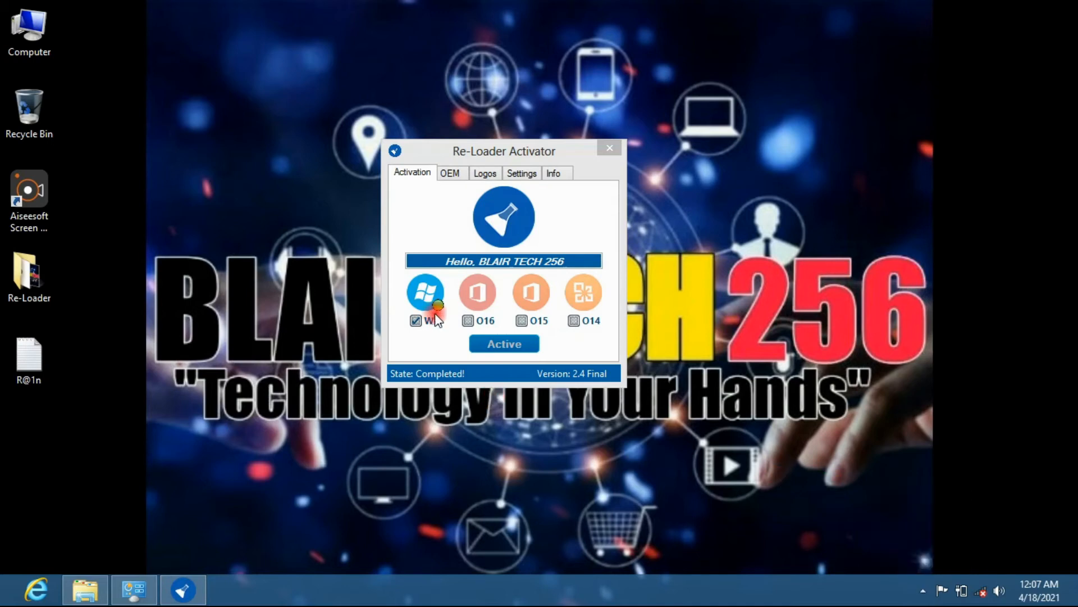
mouse_move(982, 570)
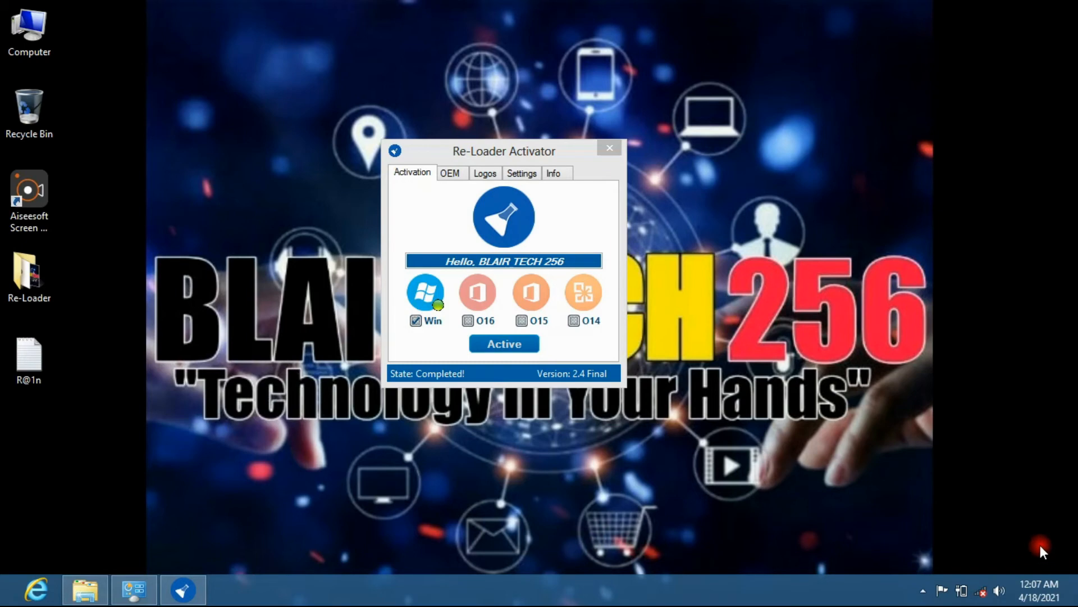
mouse_move(99, 61)
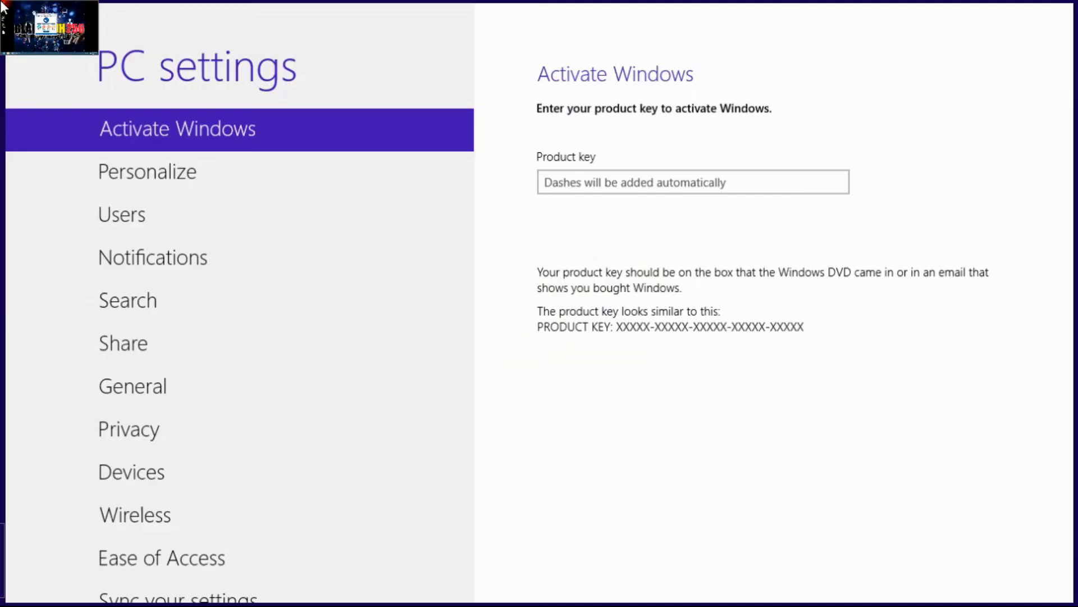
Return from PC settings' Activate Windows page to the desktop
left_click(146, 171)
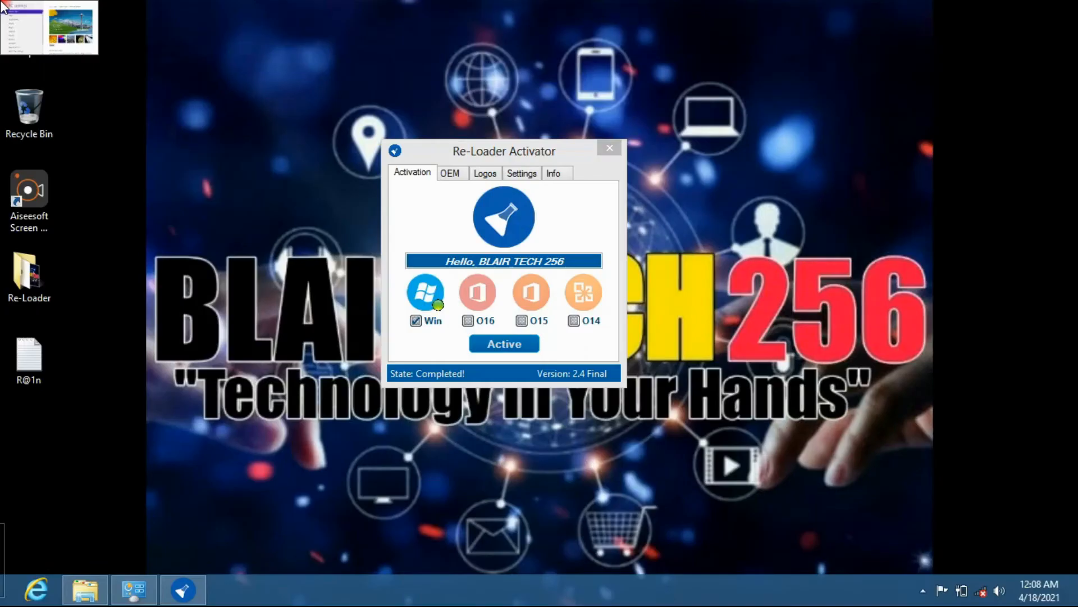
Reopen Computer Properties, still showing Product ID Not Available, and close it
right_click(29, 27)
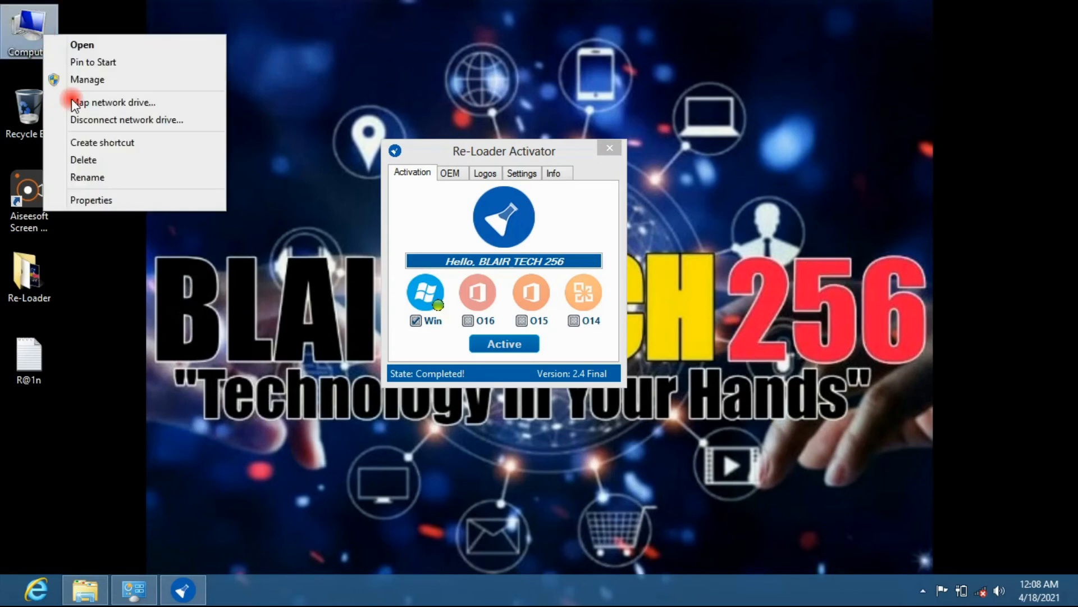
left_click(152, 203)
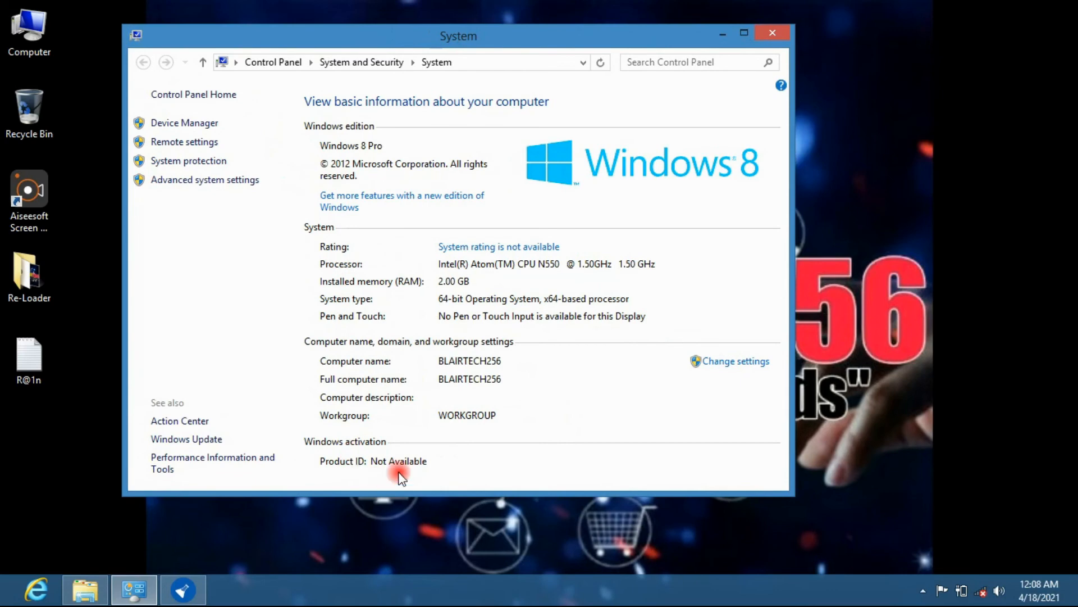
mouse_move(771, 33)
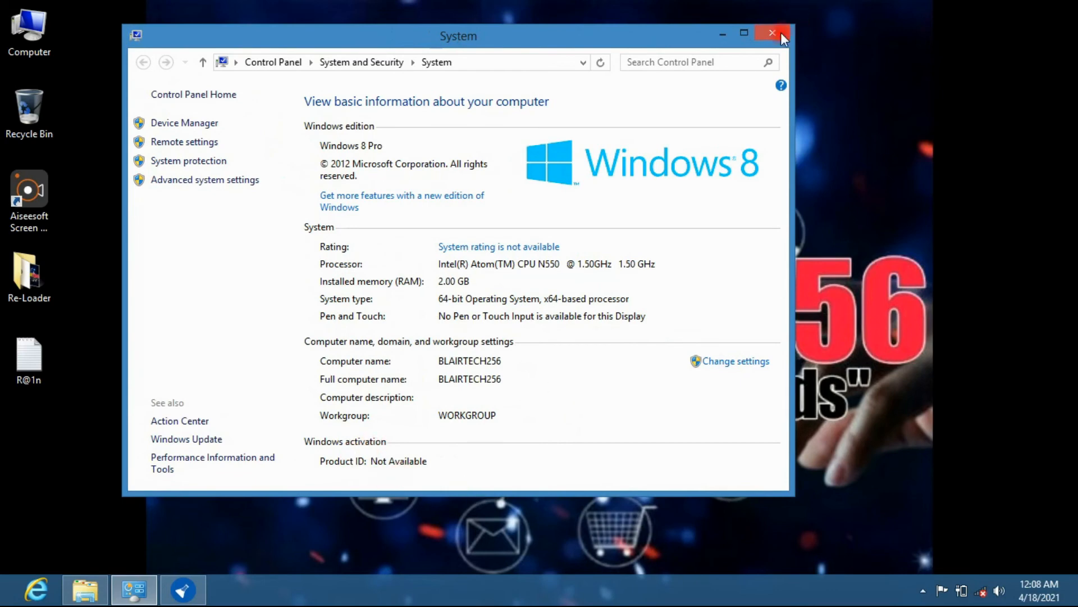
left_click(772, 33)
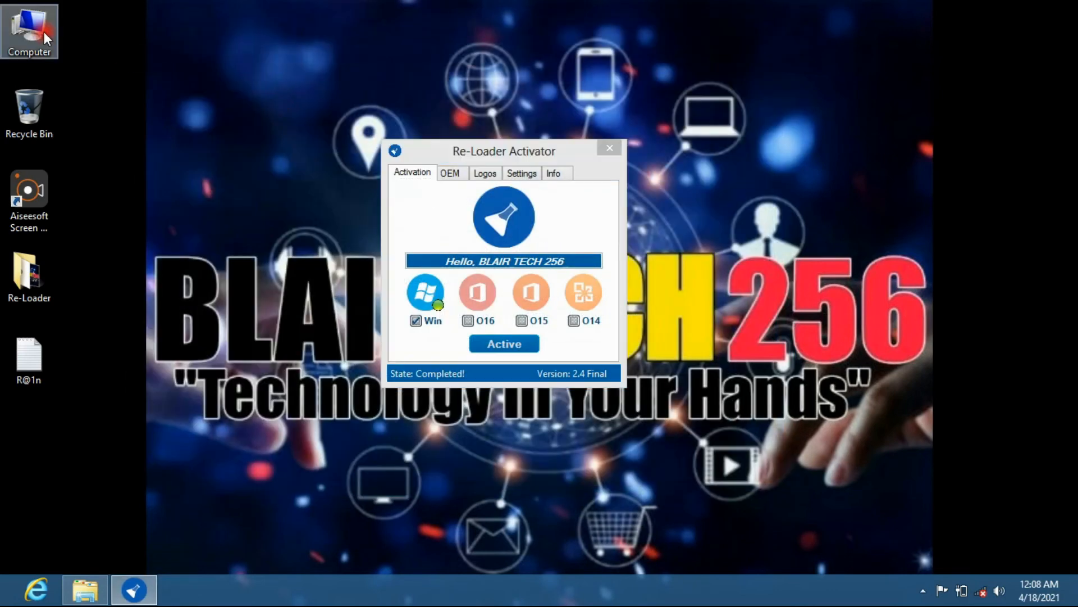
mouse_move(145, 200)
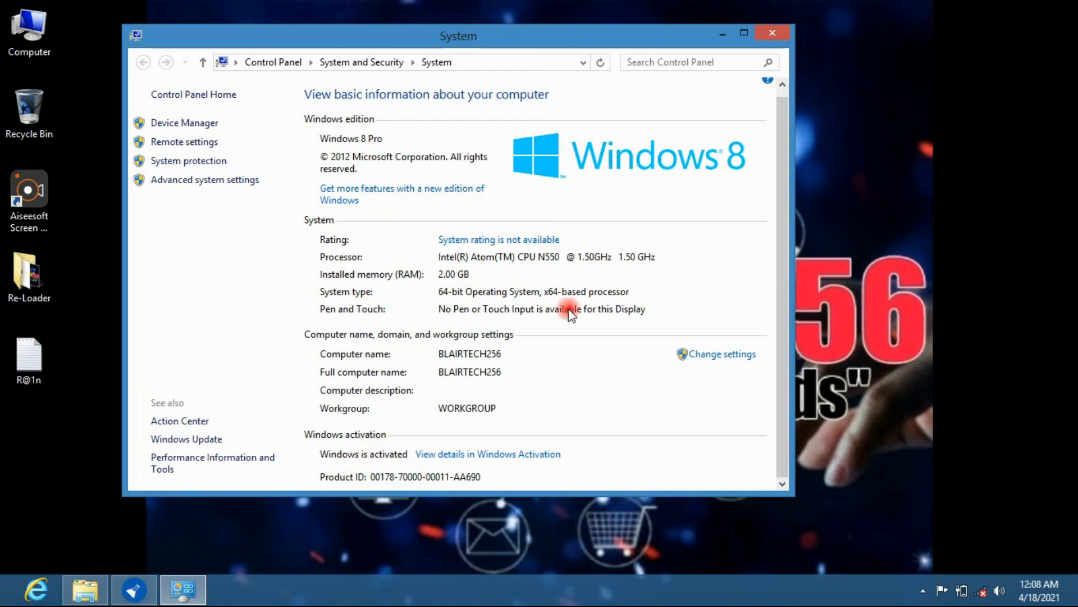
Bring the Re-Loader Activator back to front after confirming Windows is activated
left_click(134, 589)
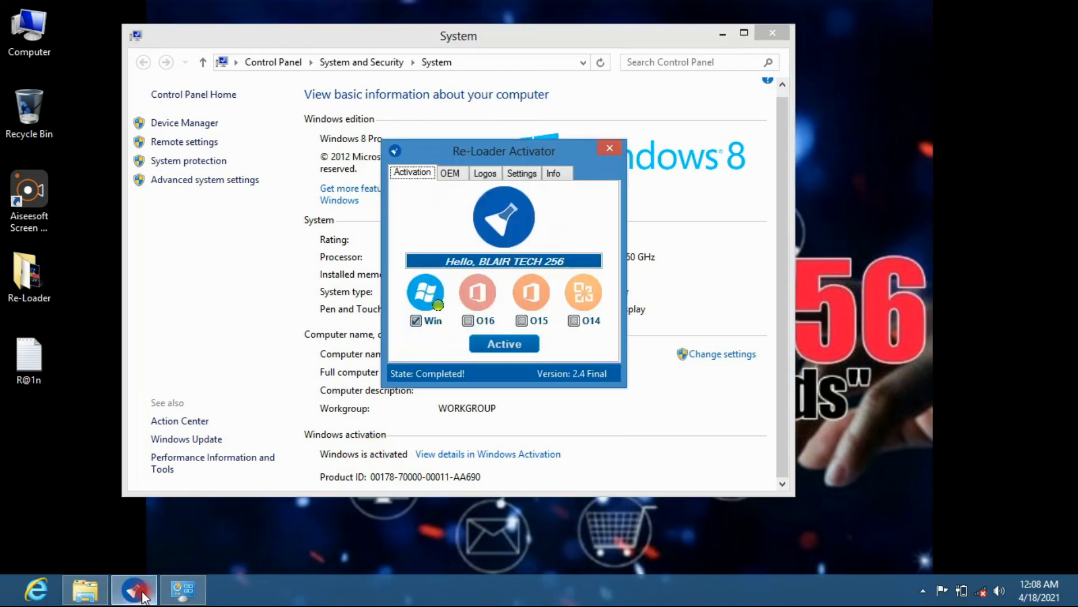